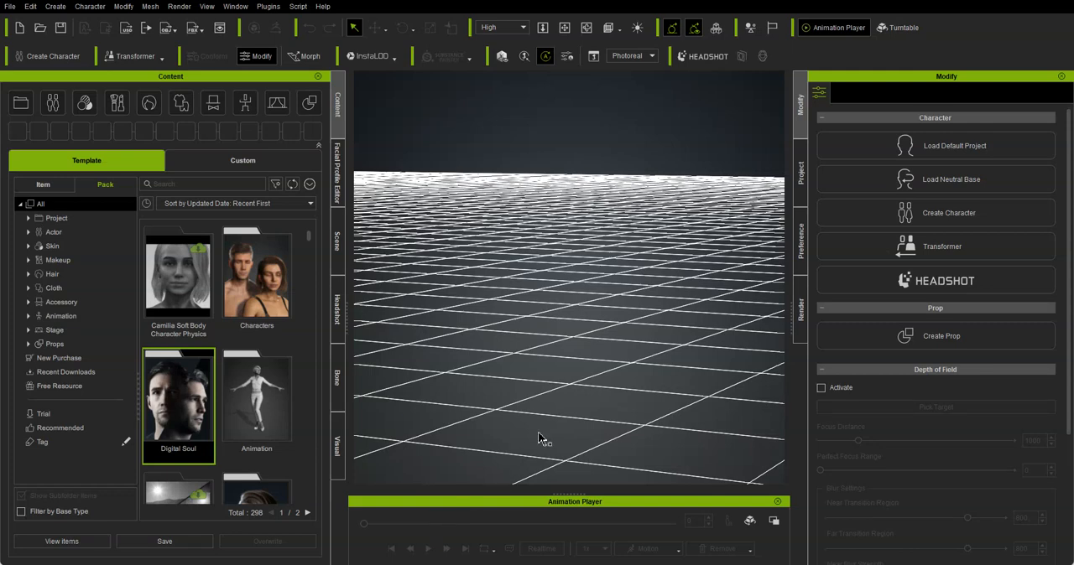
pyautogui.moveTo(653, 317)
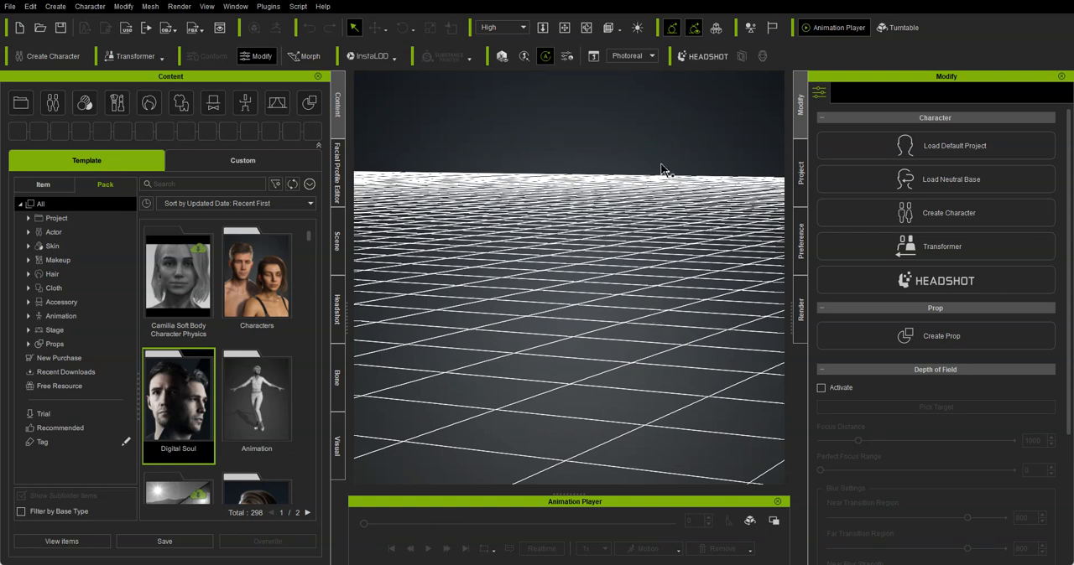
pyautogui.moveTo(499, 117)
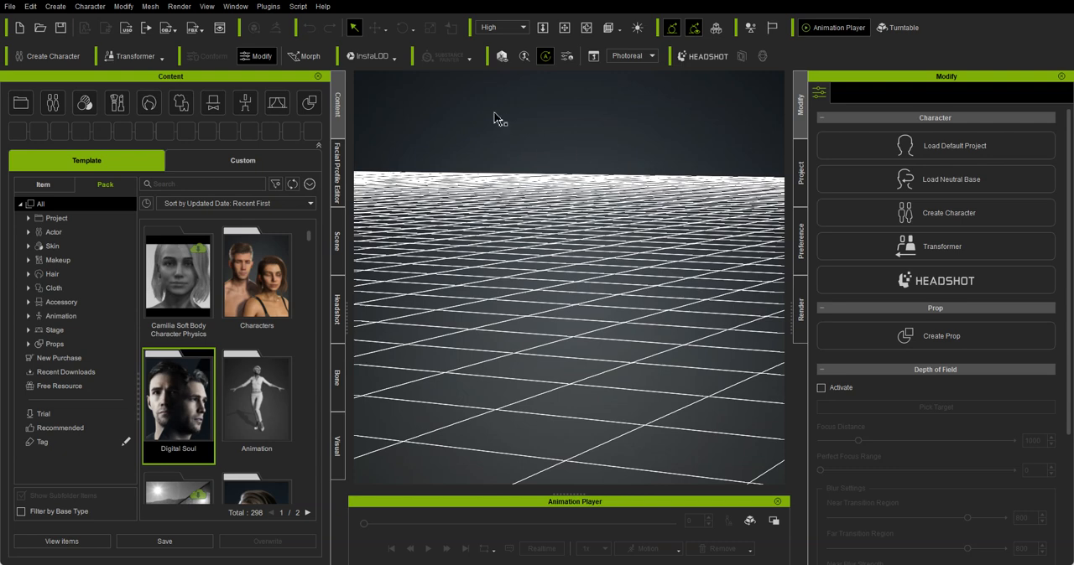
pyautogui.moveTo(574, 155)
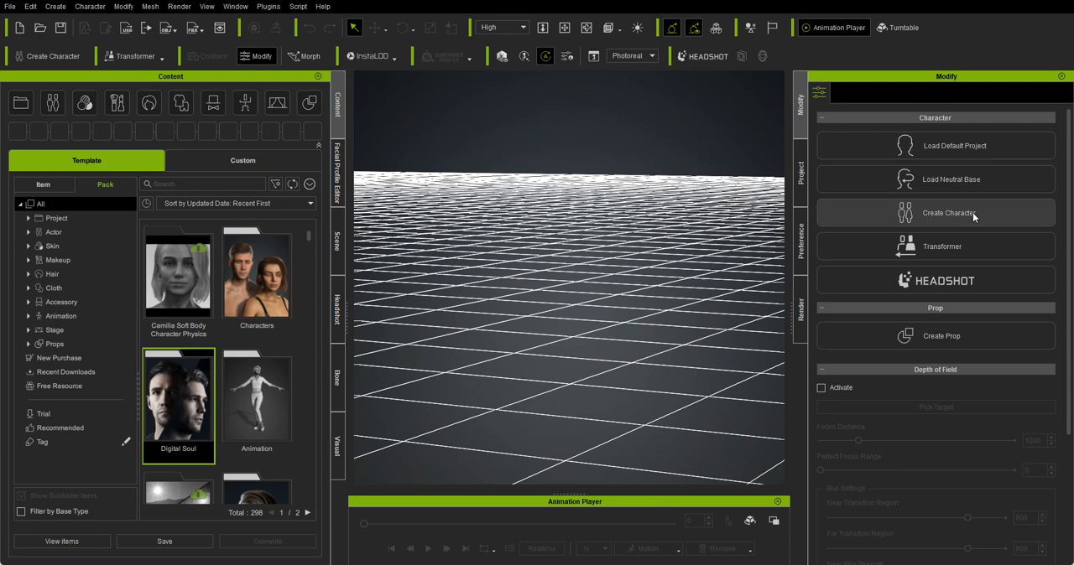
pyautogui.moveTo(891, 233)
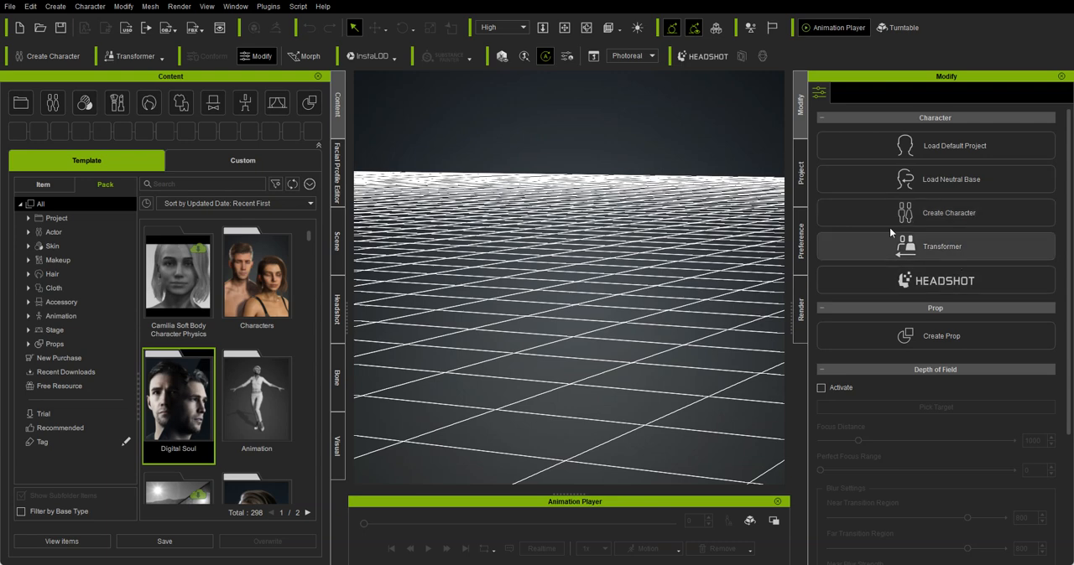
pyautogui.moveTo(987, 221)
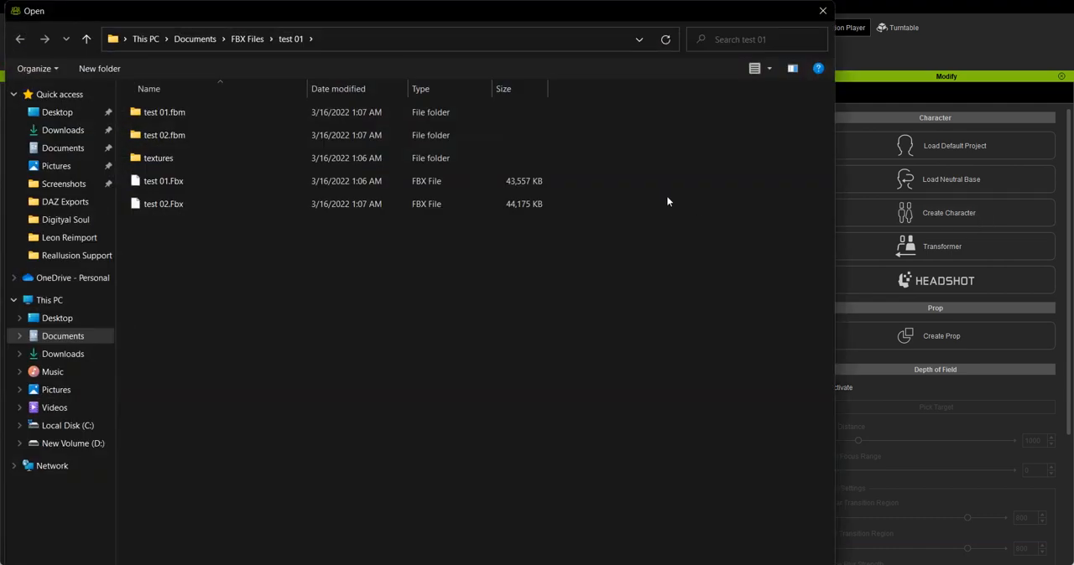
# Select and open test 02.Fbx from Documents > FBX Files > test 01 for import.
pyautogui.moveTo(420, 10); pyautogui.dragTo(629, 67)
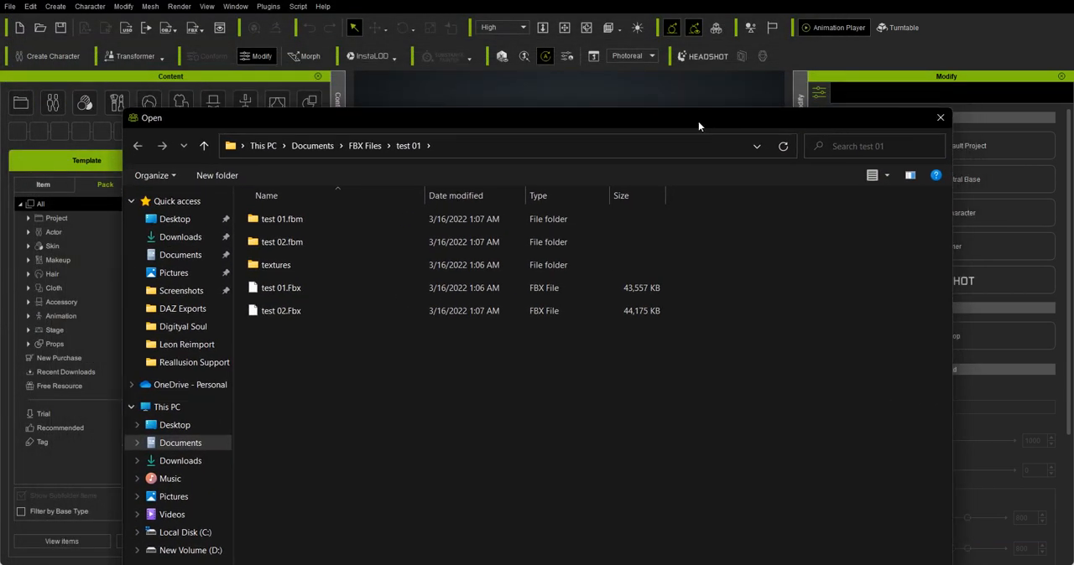
pyautogui.click(282, 310)
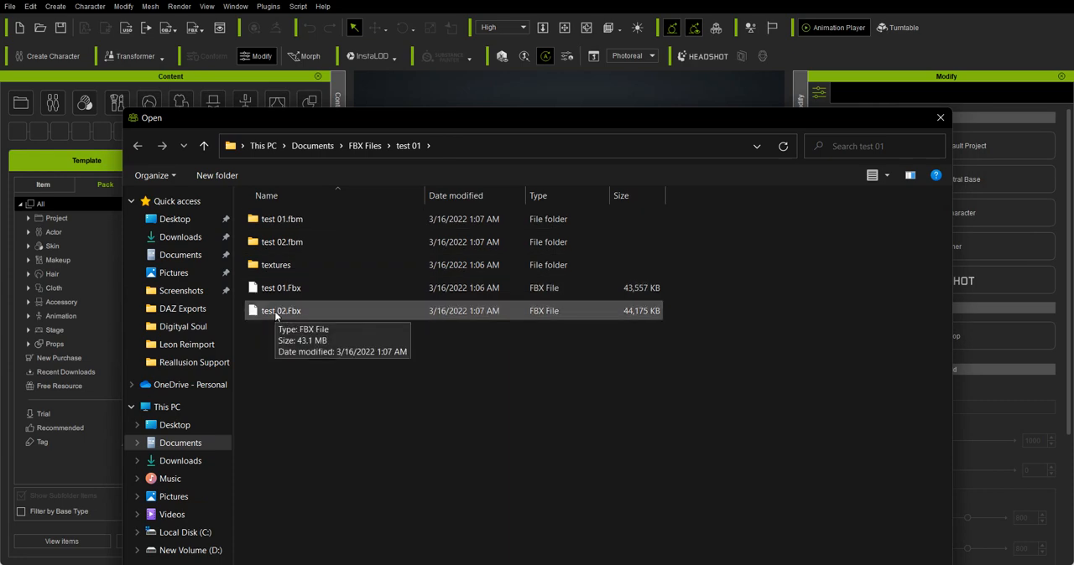
pyautogui.doubleClick(282, 310)
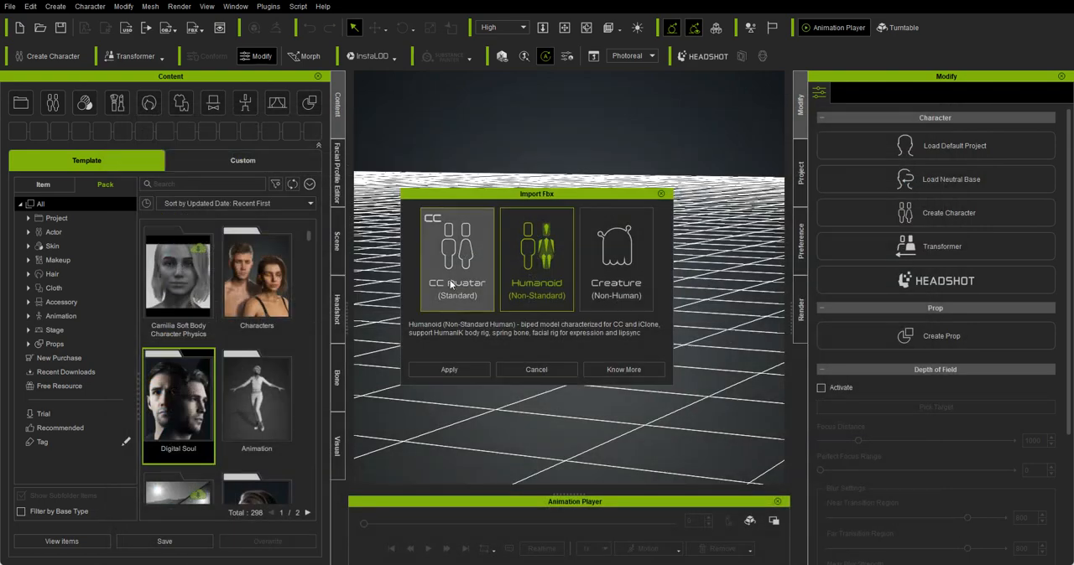
# Choose the CC Avatar (Standard) import type and apply it.
pyautogui.click(456, 260)
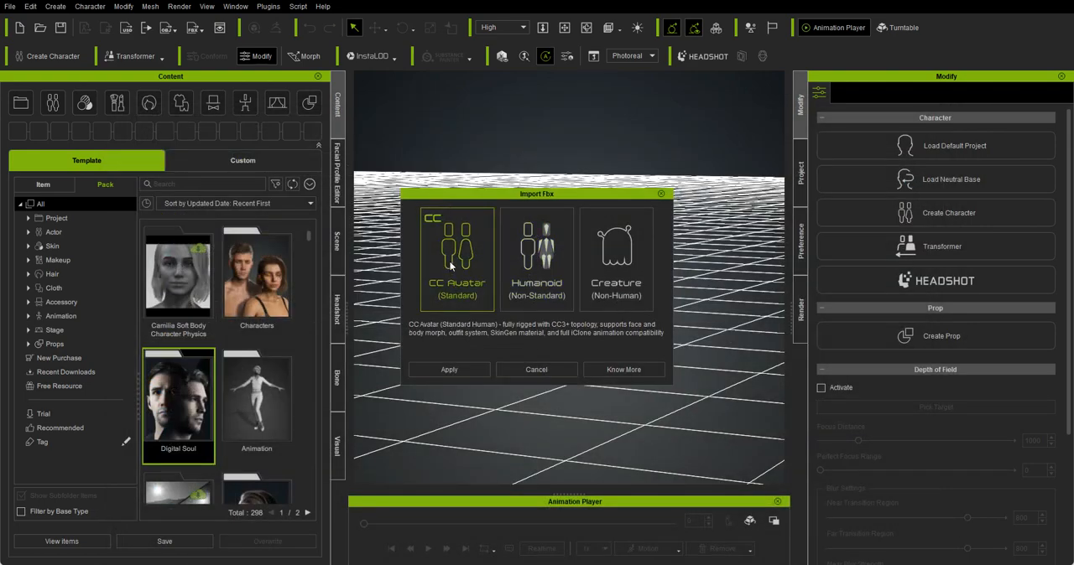
pyautogui.moveTo(473, 359)
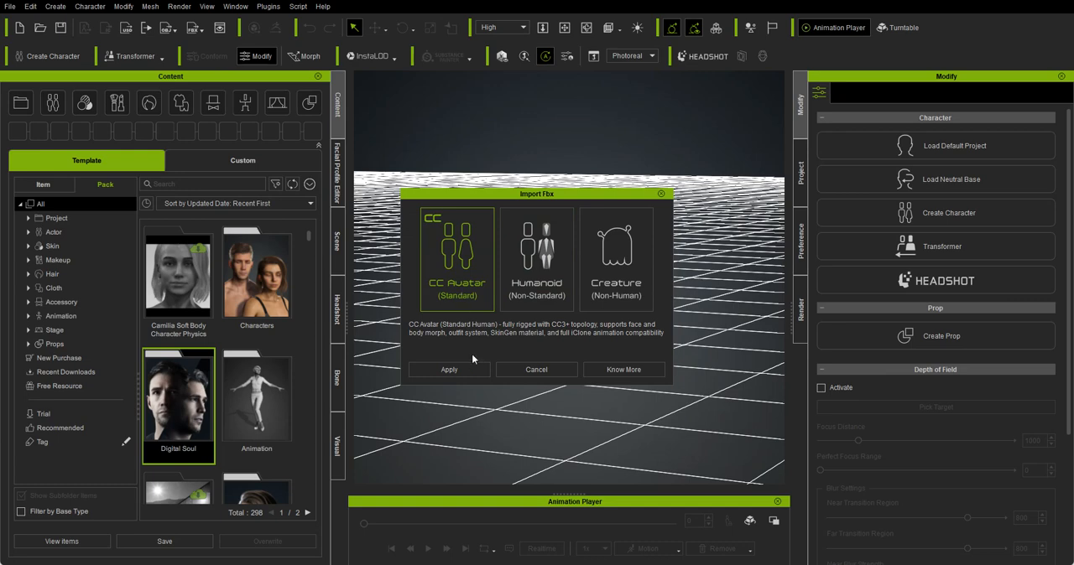
pyautogui.click(448, 369)
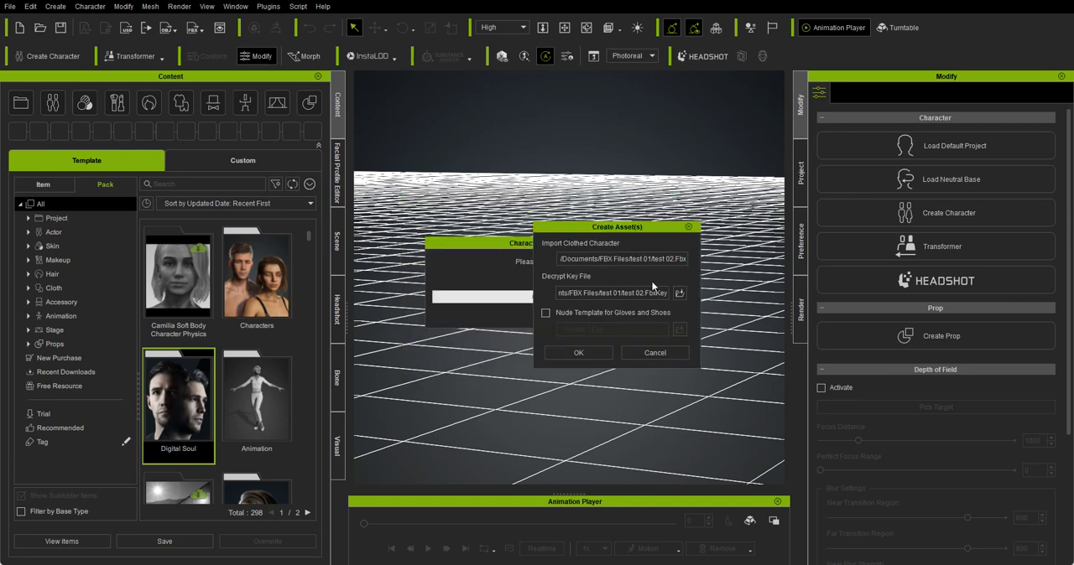
pyautogui.moveTo(679, 291)
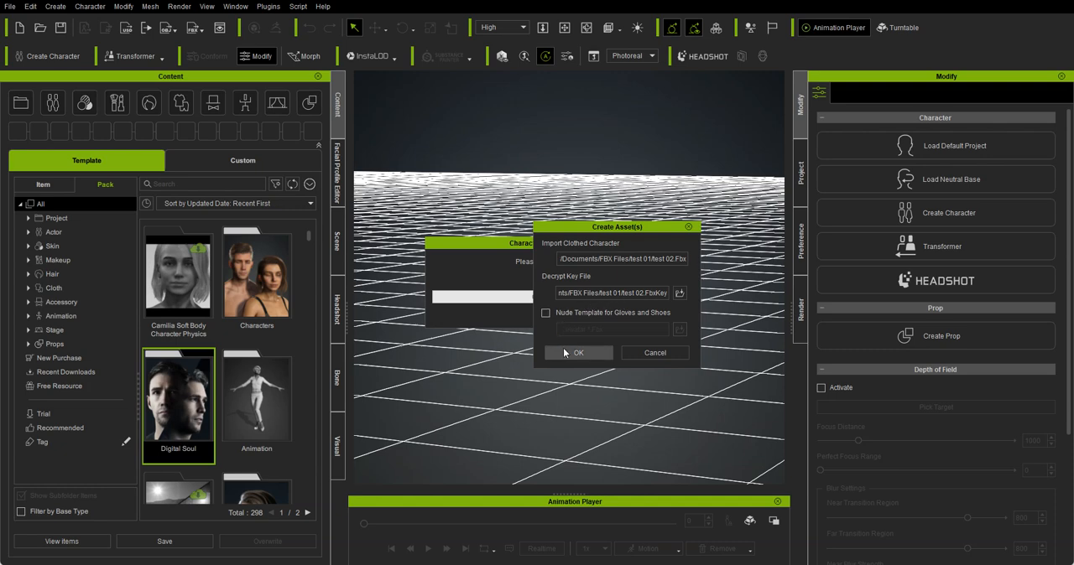
# Confirm the clothed character and decrypt key file paths in Create Asset(s).
pyautogui.click(577, 352)
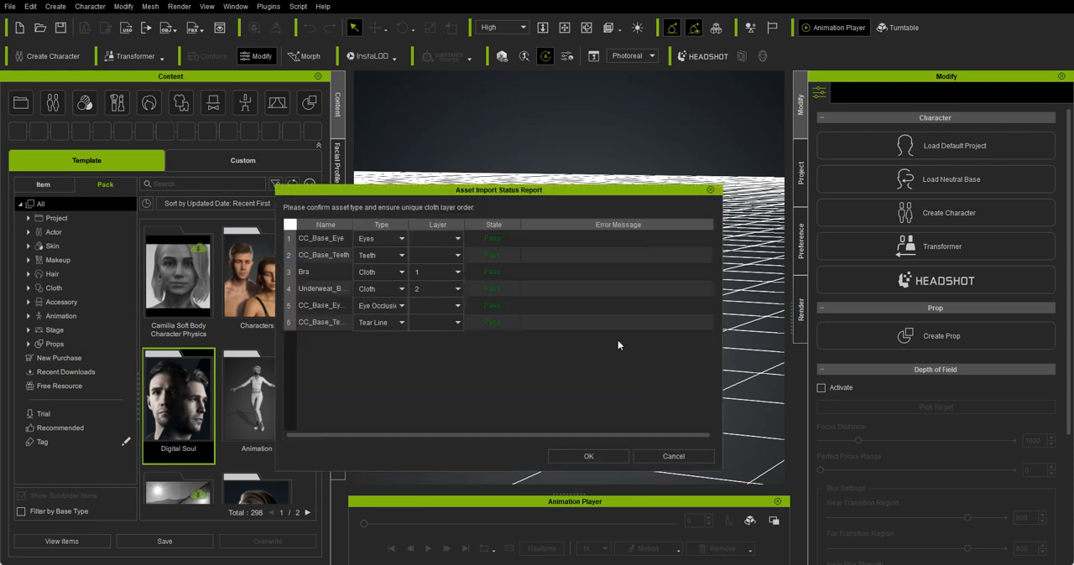
pyautogui.moveTo(564, 193)
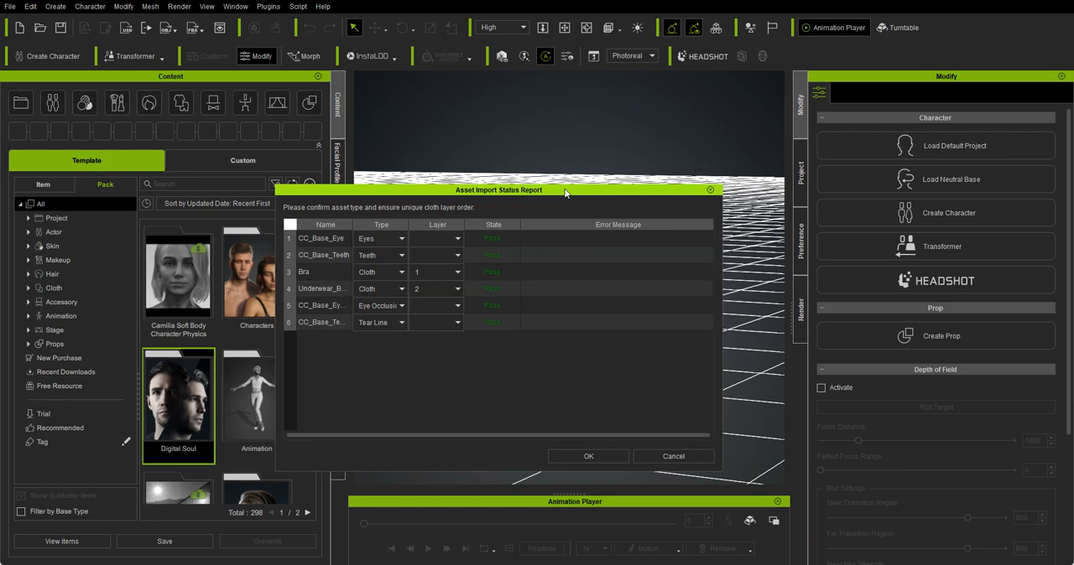
pyautogui.moveTo(499, 189); pyautogui.dragTo(537, 105)
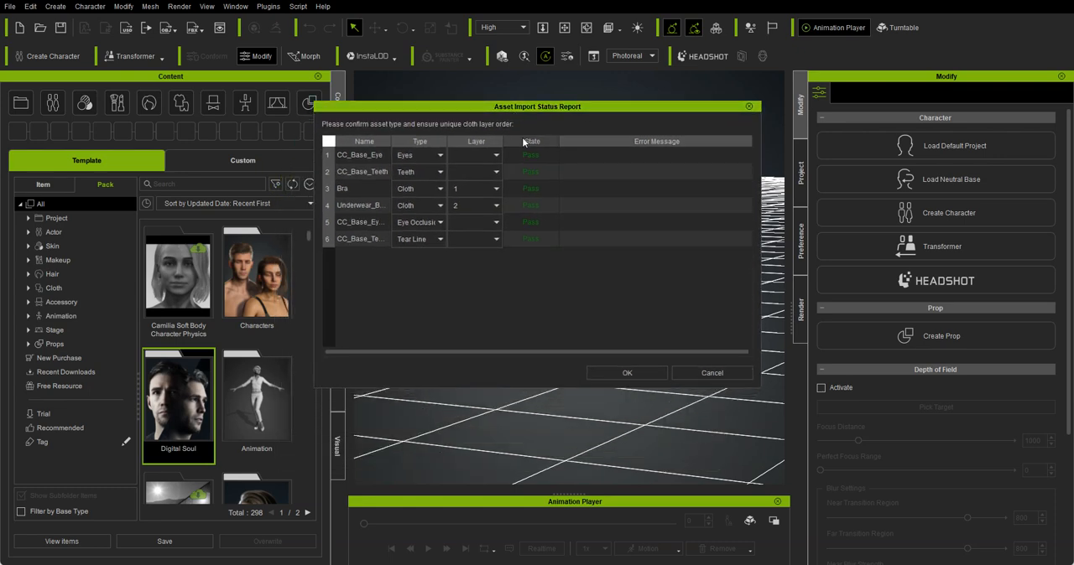
pyautogui.moveTo(545, 263)
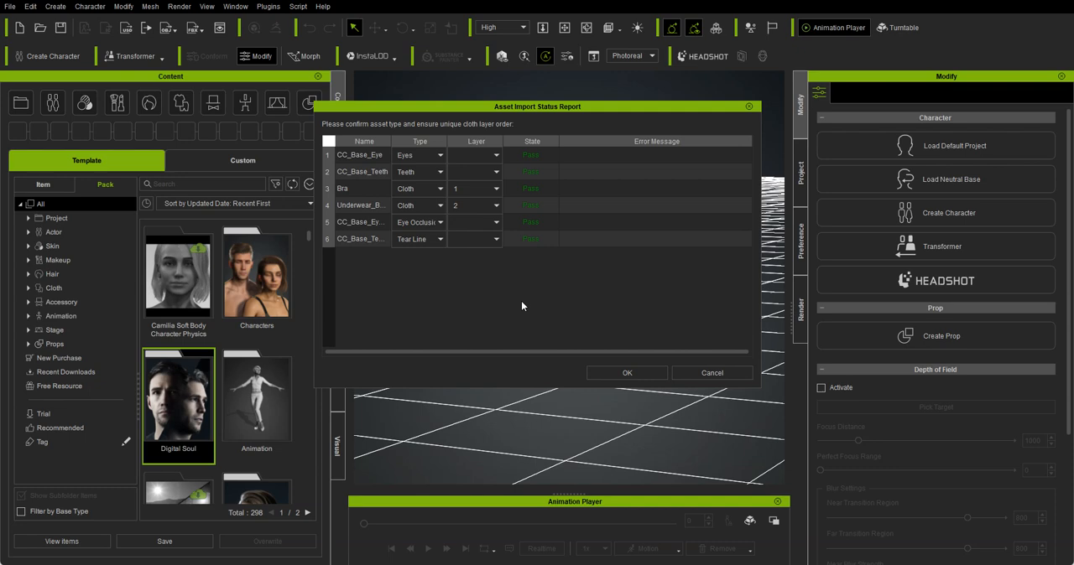
pyautogui.moveTo(520, 289)
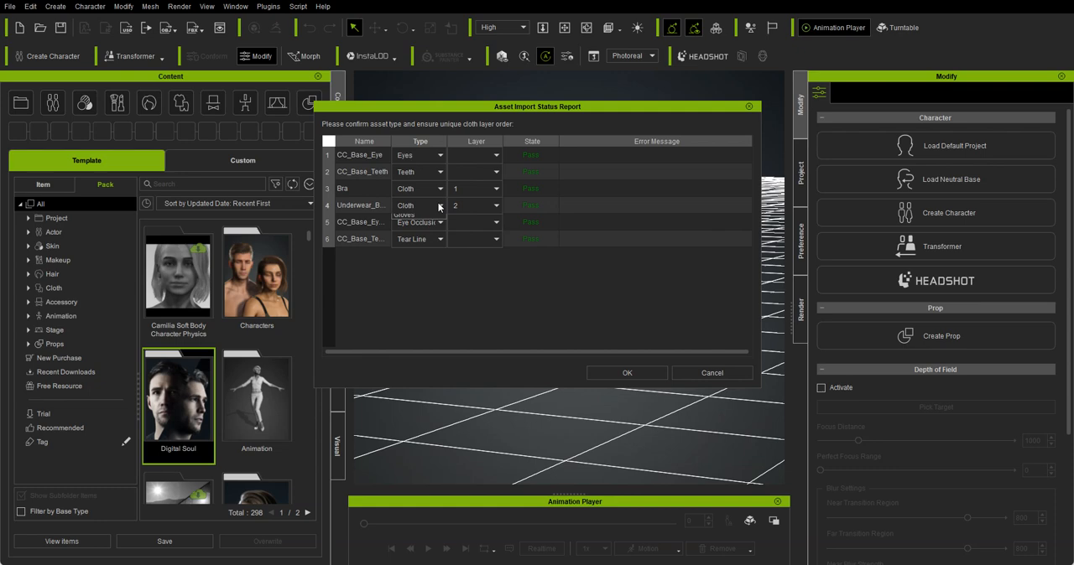
pyautogui.click(440, 204)
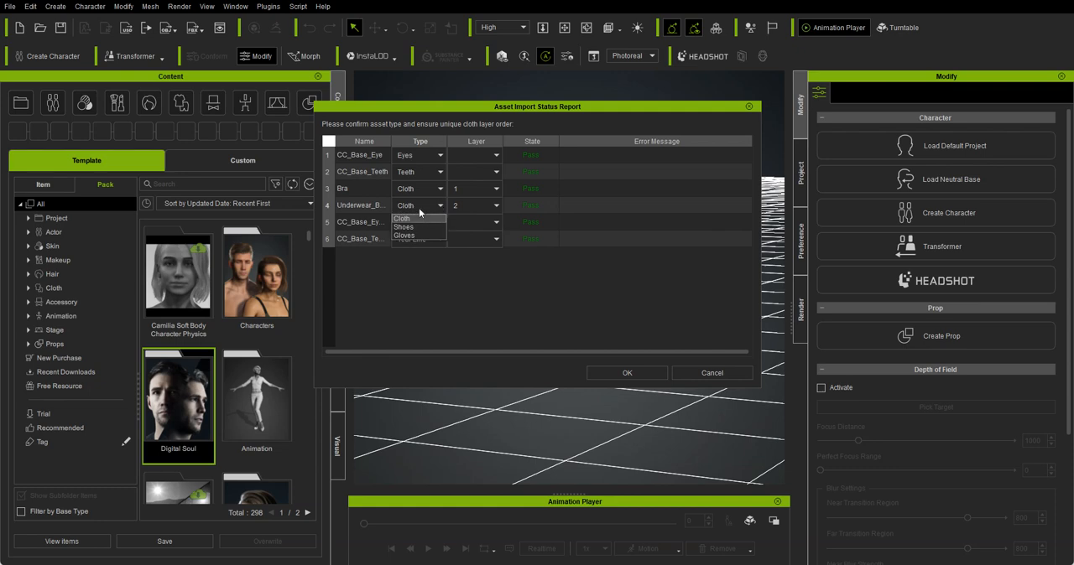
pyautogui.moveTo(418, 213)
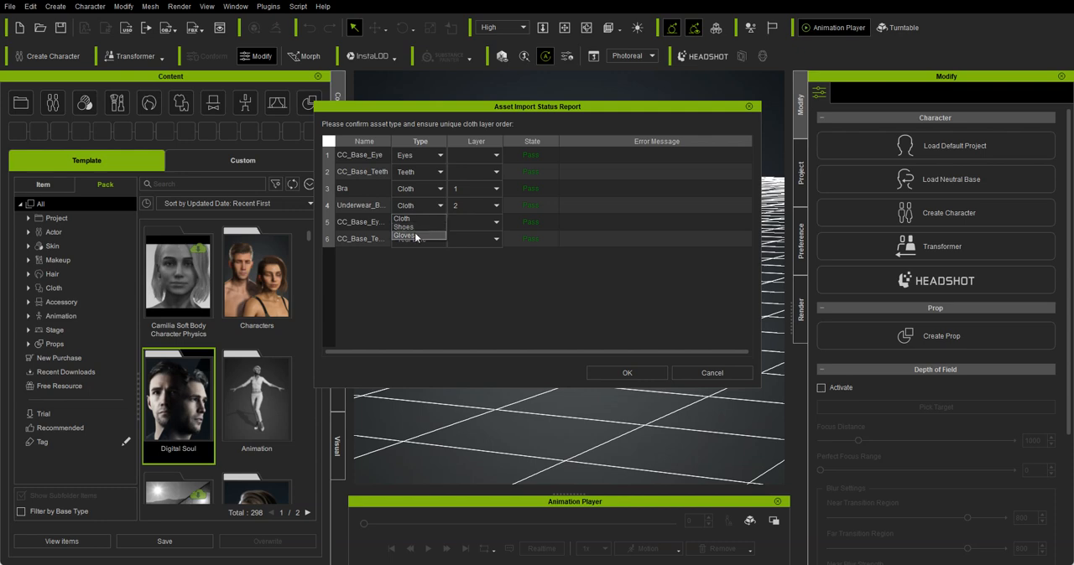
pyautogui.click(419, 222)
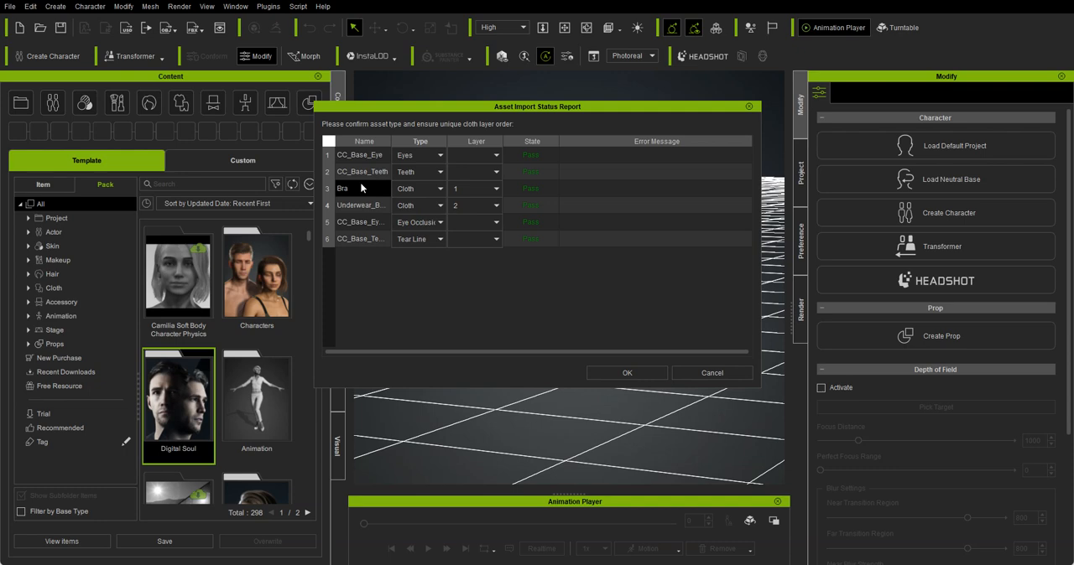
pyautogui.moveTo(376, 193)
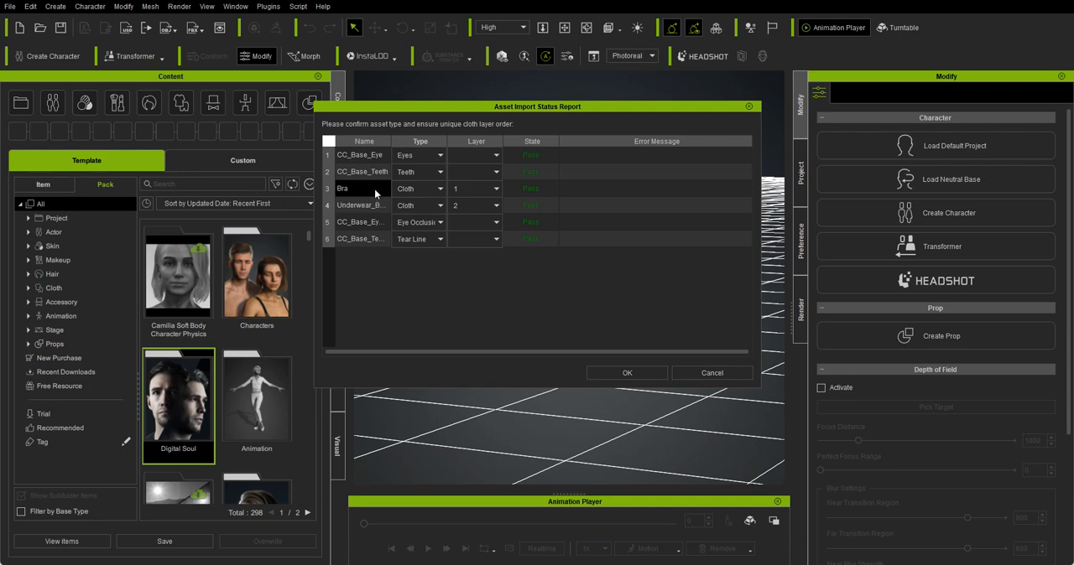
pyautogui.moveTo(590, 366)
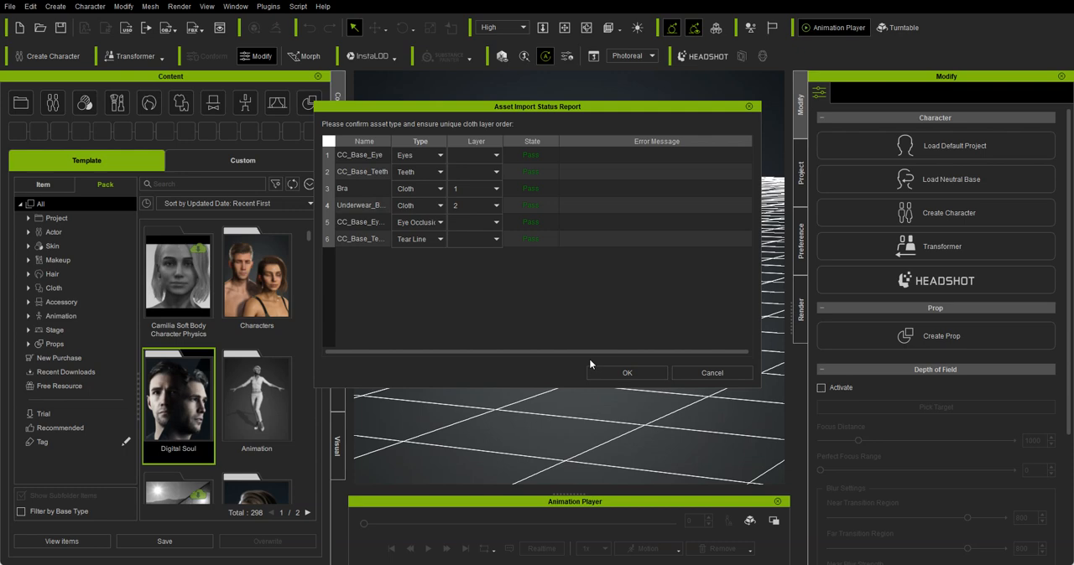
# Accept the Asset Import Status Report so test_02 loads into the viewport in black underwear.
pyautogui.click(627, 373)
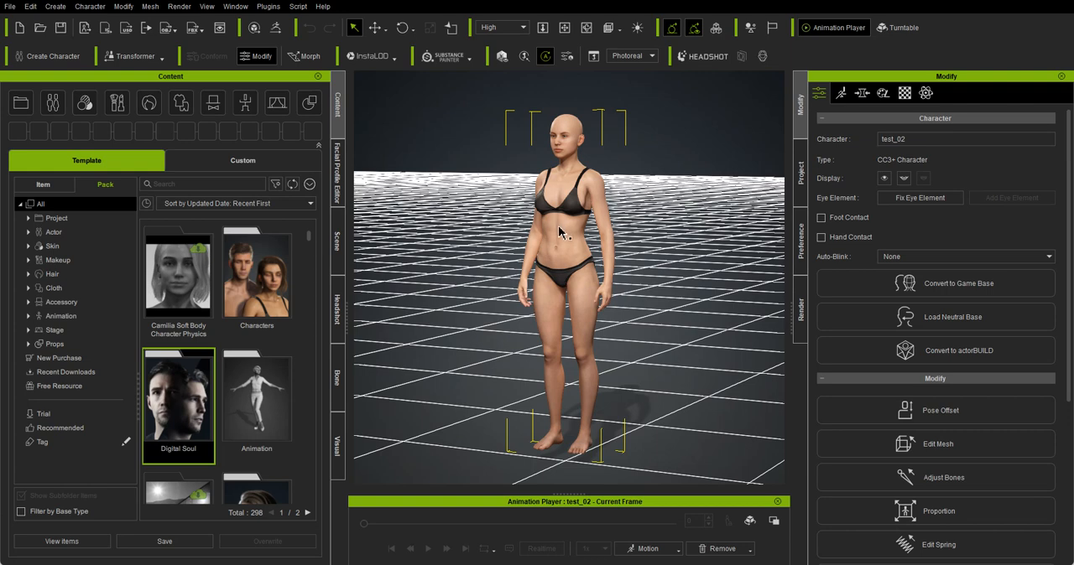
pyautogui.moveTo(451, 272)
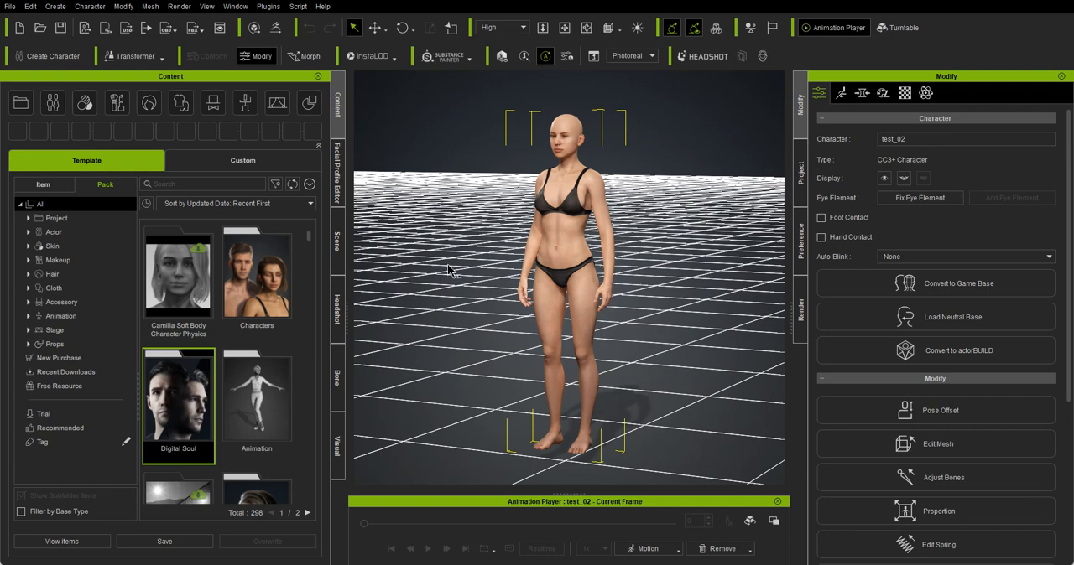